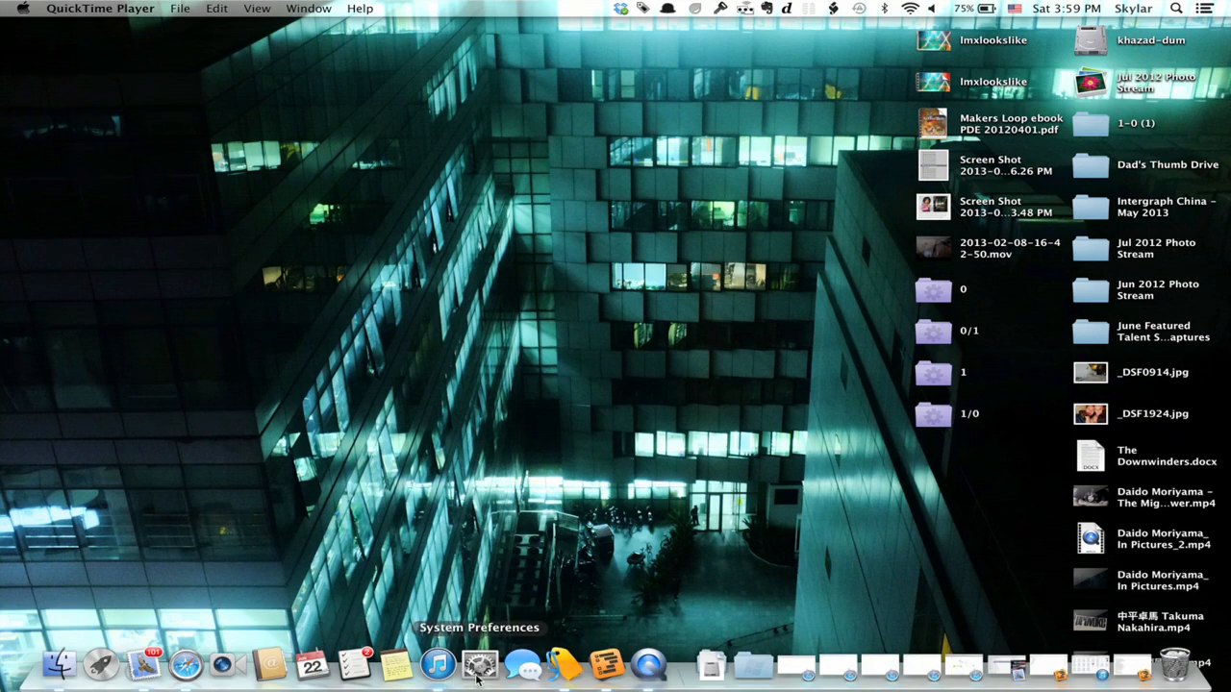
Launch System Preferences from Launchpad to reach the overview of all preference panes.
{"action": "left_click", "coordinate": [478, 664]}
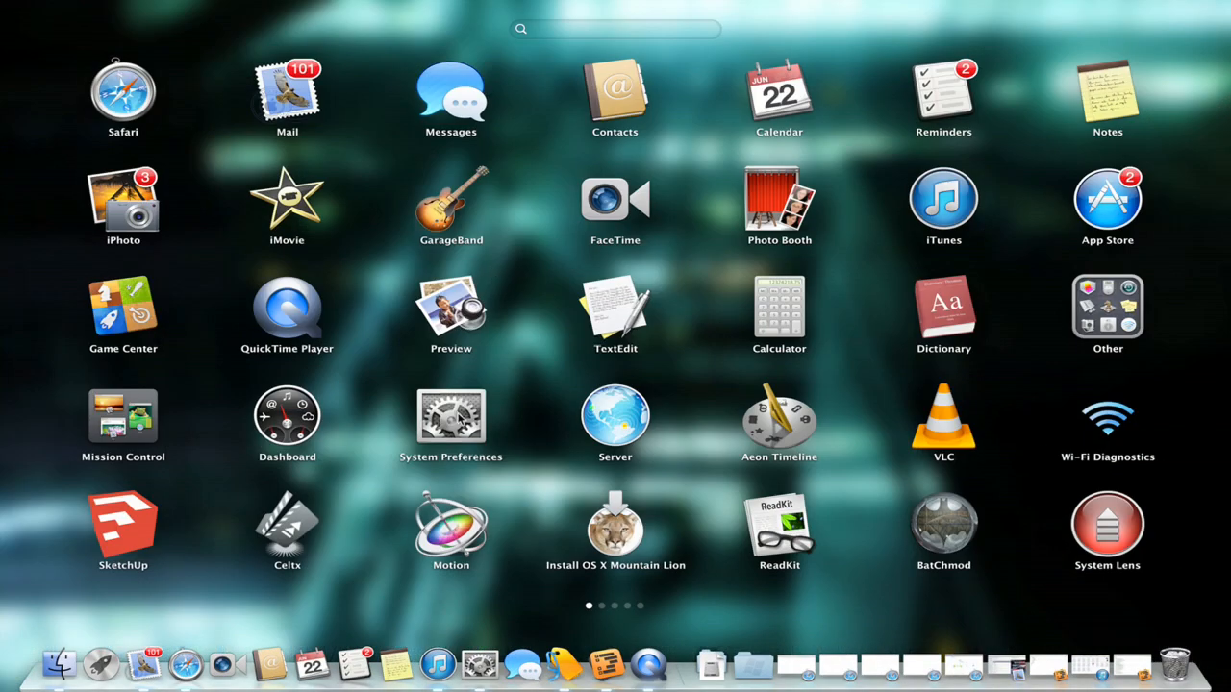
{"action": "left_click", "coordinate": [450, 416]}
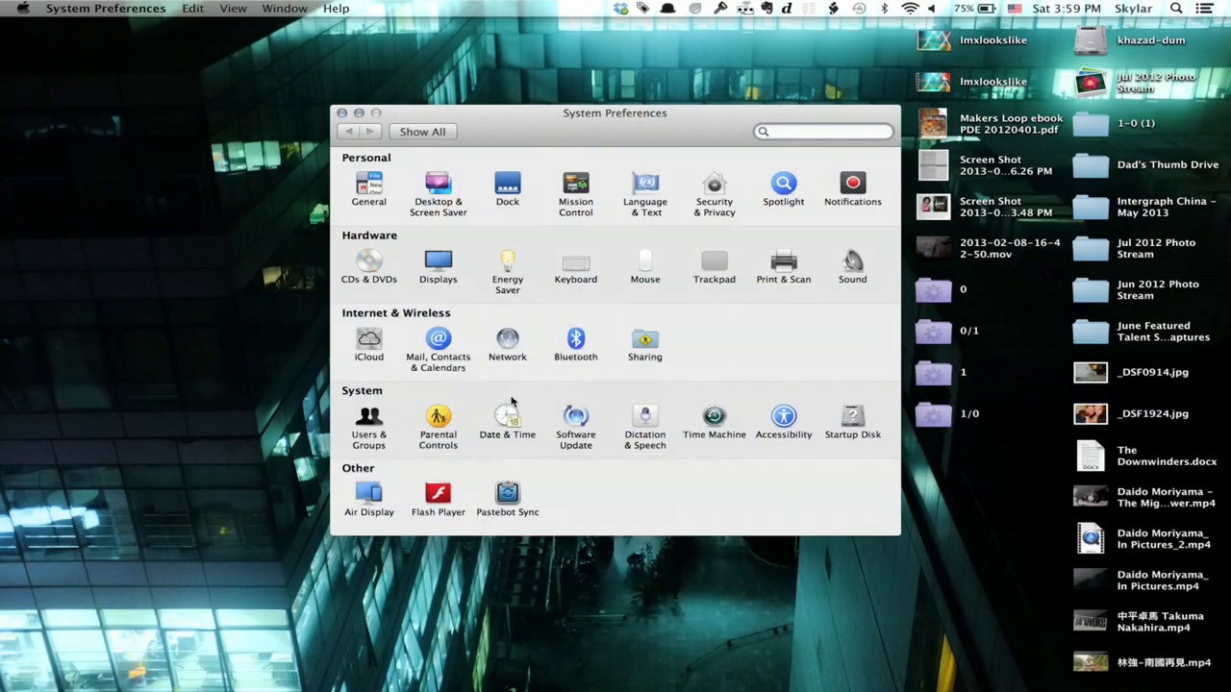
{"action": "left_click", "coordinate": [1175, 8]}
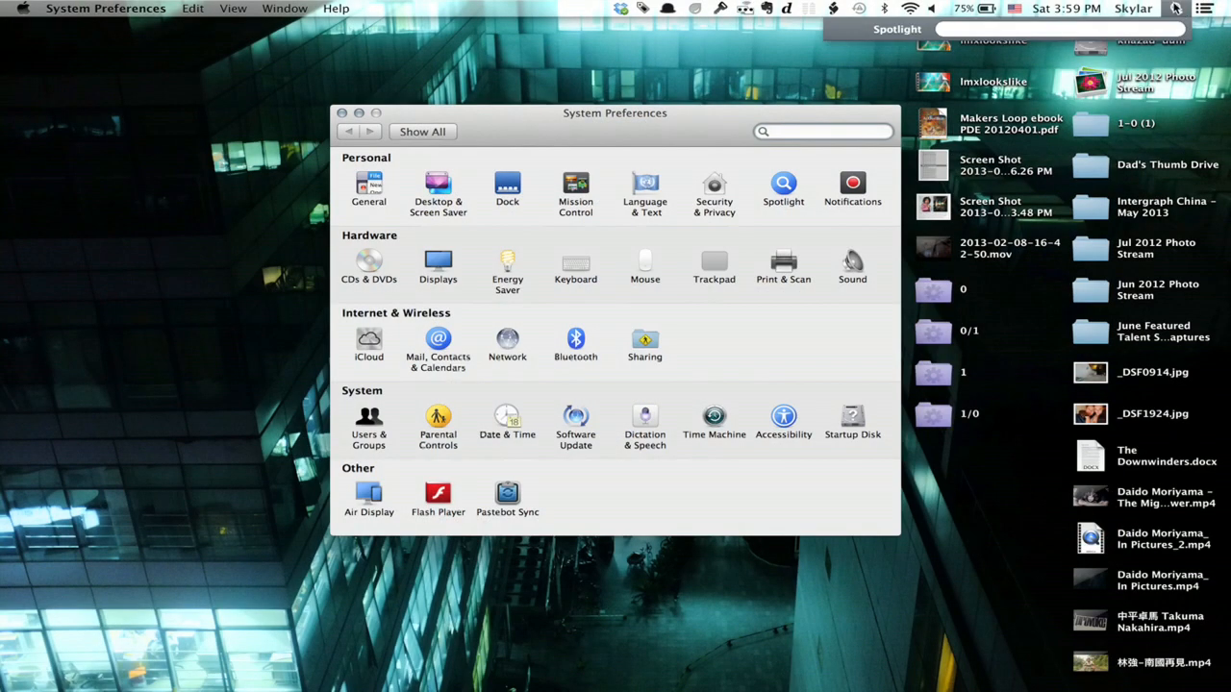
{"action": "type", "text": "sys"}
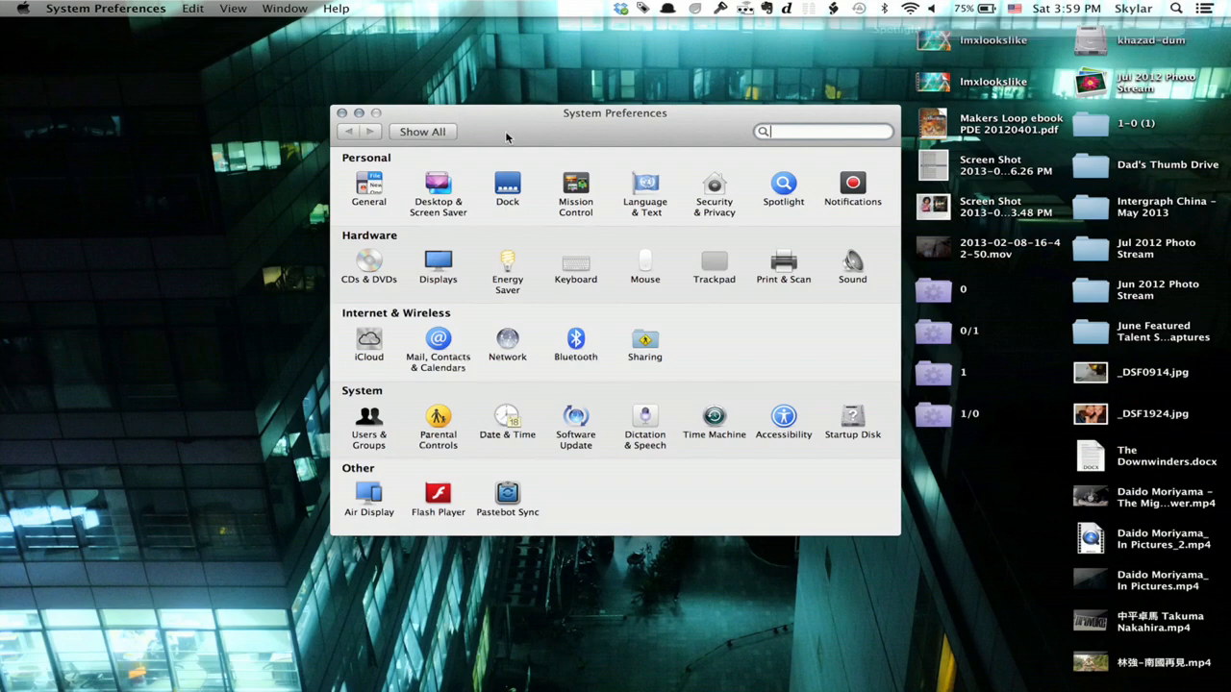
Enter the Dock pane and keep Genie as the 'Minimize windows using' effect.
{"action": "left_click", "coordinate": [508, 183]}
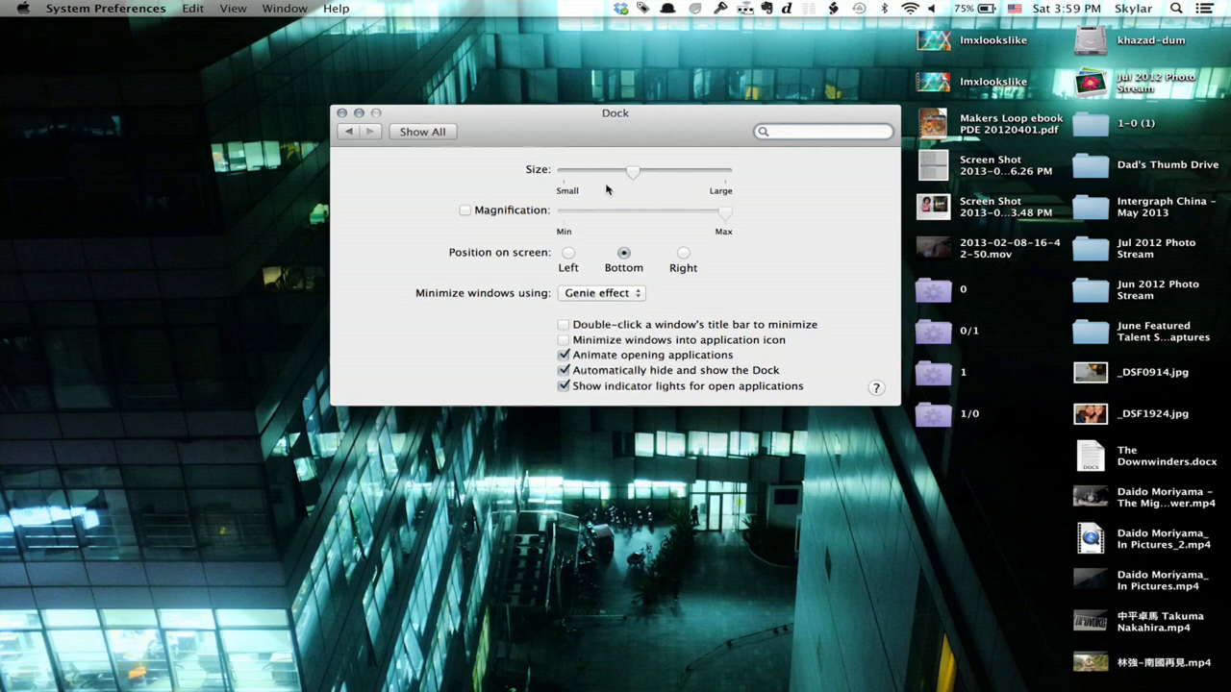
{"action": "mouse_move", "coordinate": [671, 319]}
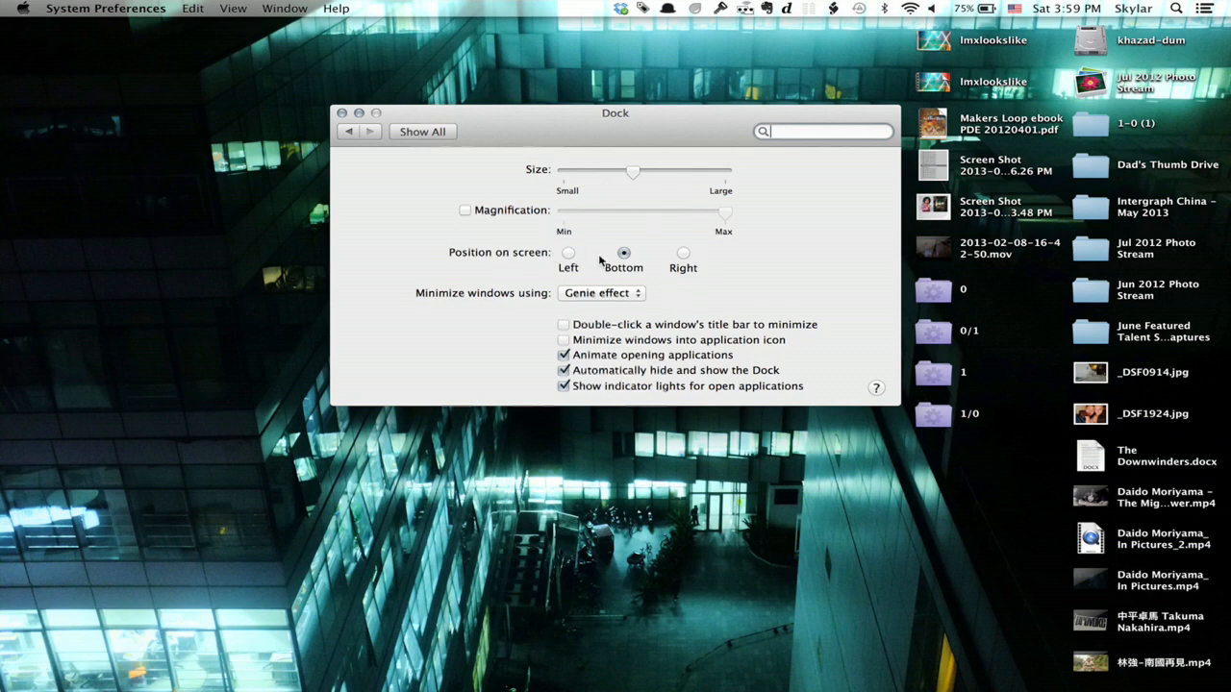
{"action": "left_click", "coordinate": [600, 293]}
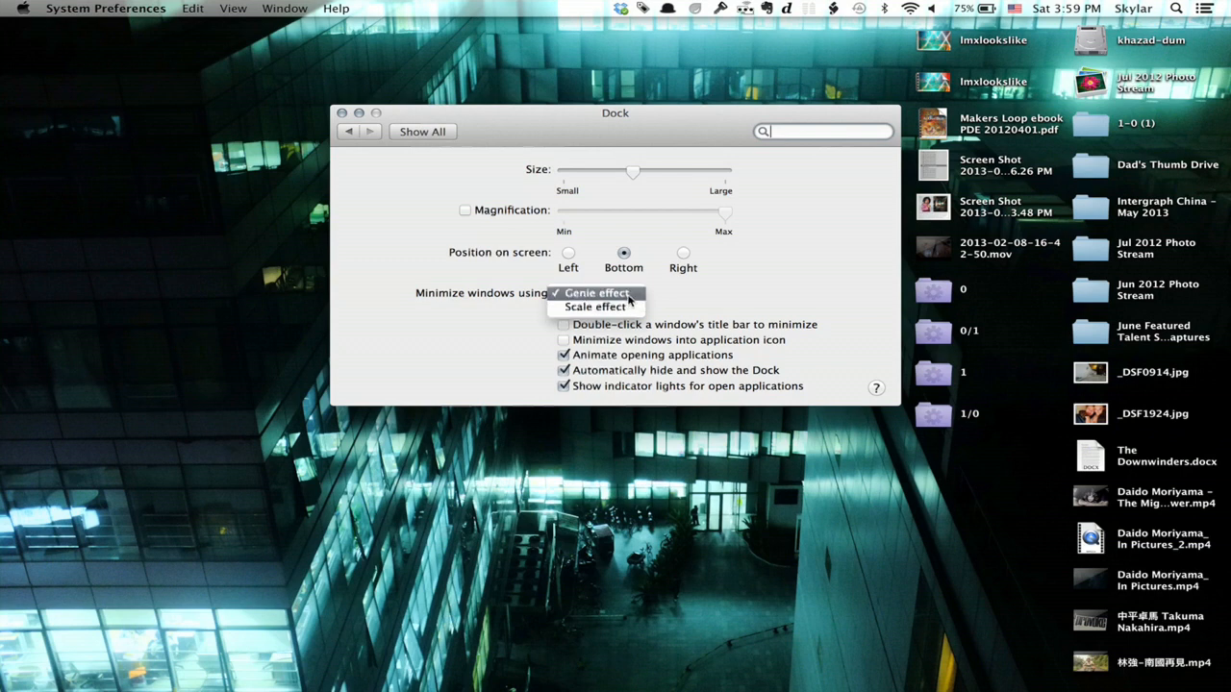
{"action": "left_click", "coordinate": [597, 293]}
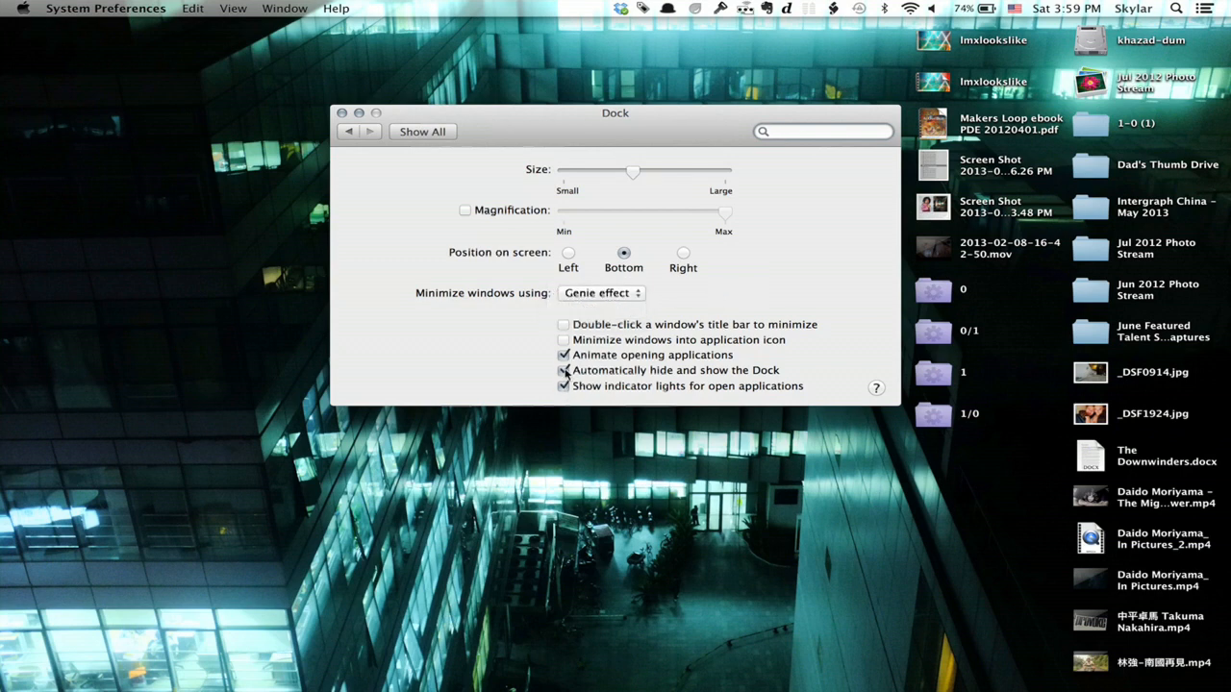
{"action": "left_click", "coordinate": [561, 369]}
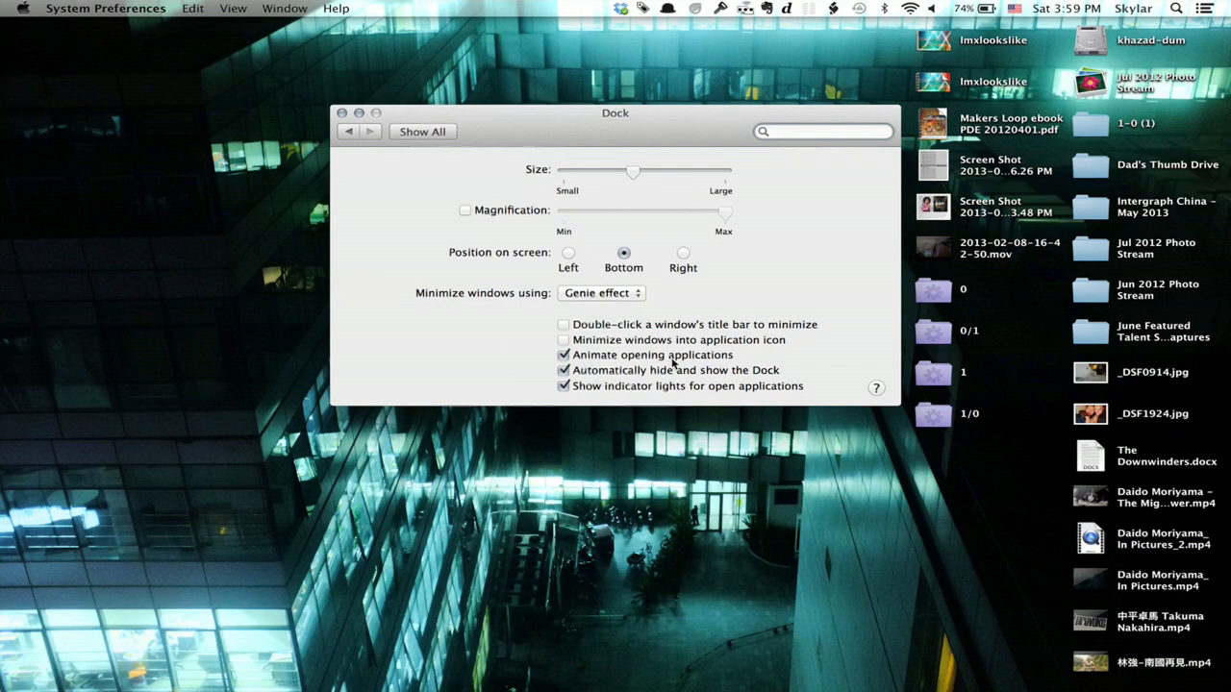
{"action": "mouse_move", "coordinate": [458, 221]}
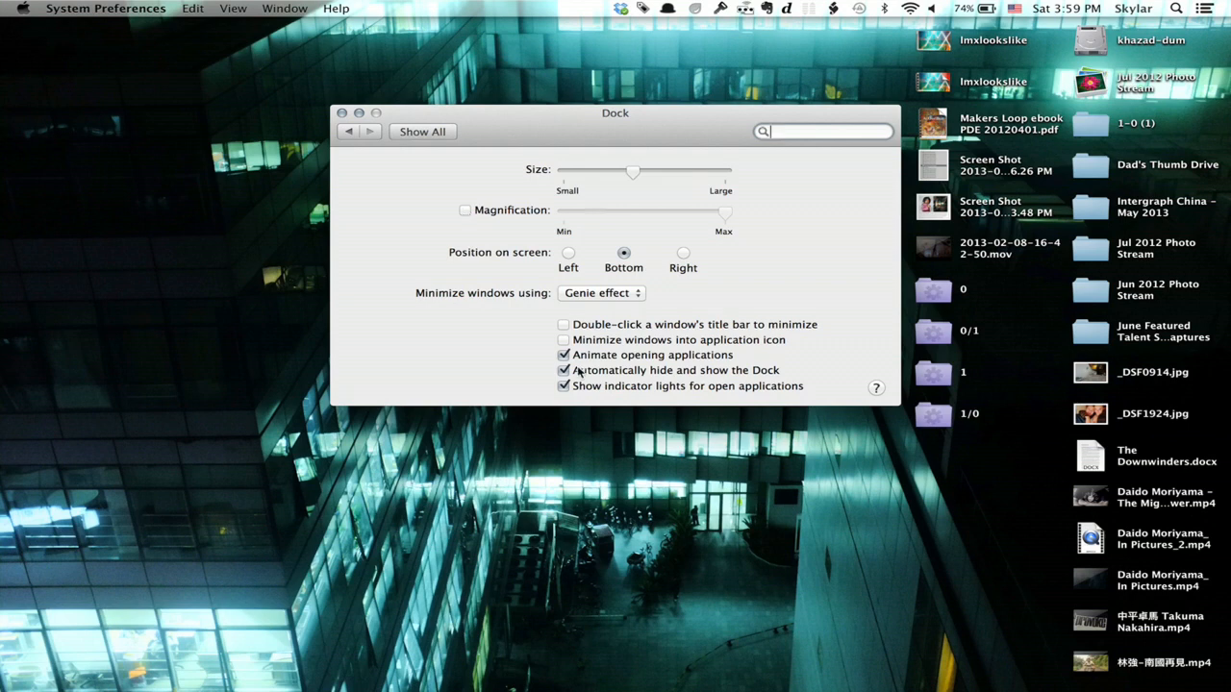
Uncheck 'Automatically hide and show the Dock' and settle the Size slider at a medium size.
{"action": "left_click", "coordinate": [563, 369]}
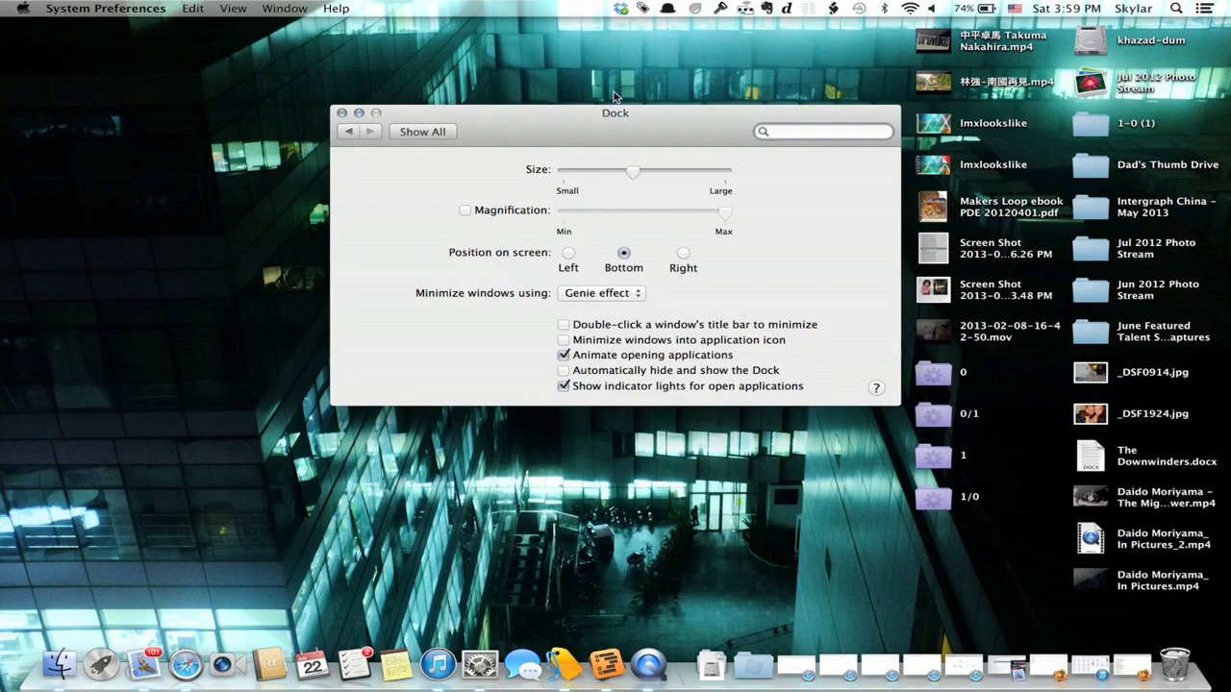
{"action": "left_click_drag", "start_coordinate": [631, 171], "coordinate": [644, 173]}
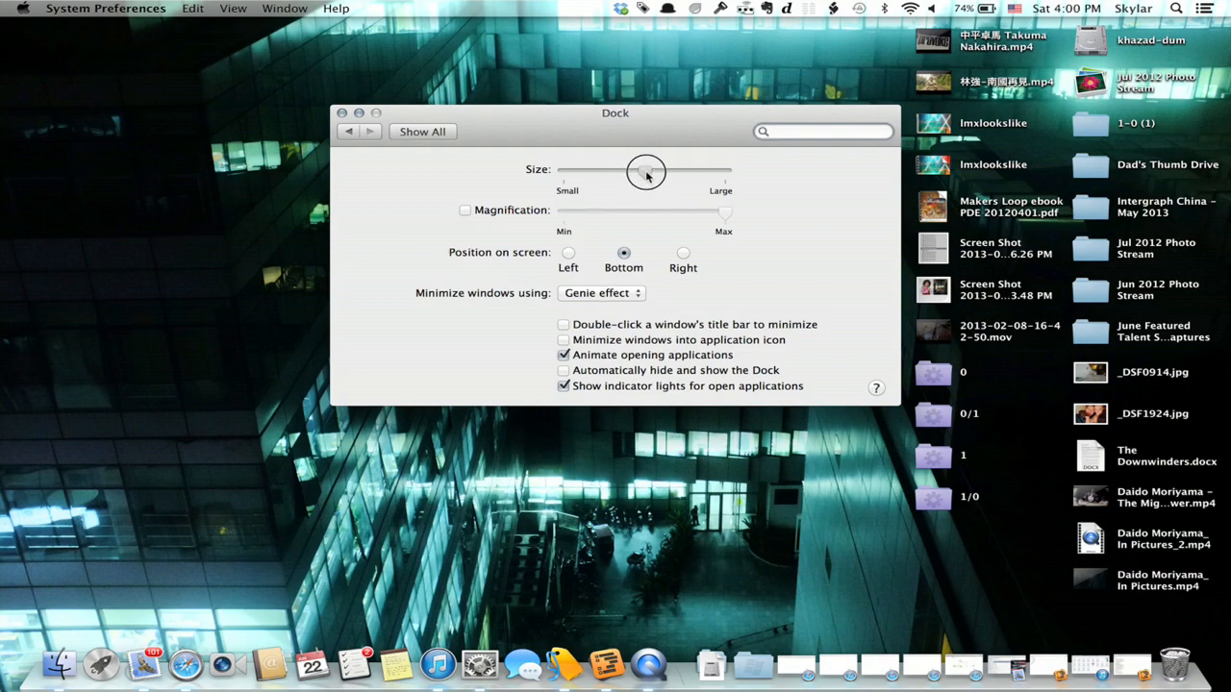
{"action": "left_click_drag", "start_coordinate": [644, 173], "coordinate": [615, 177]}
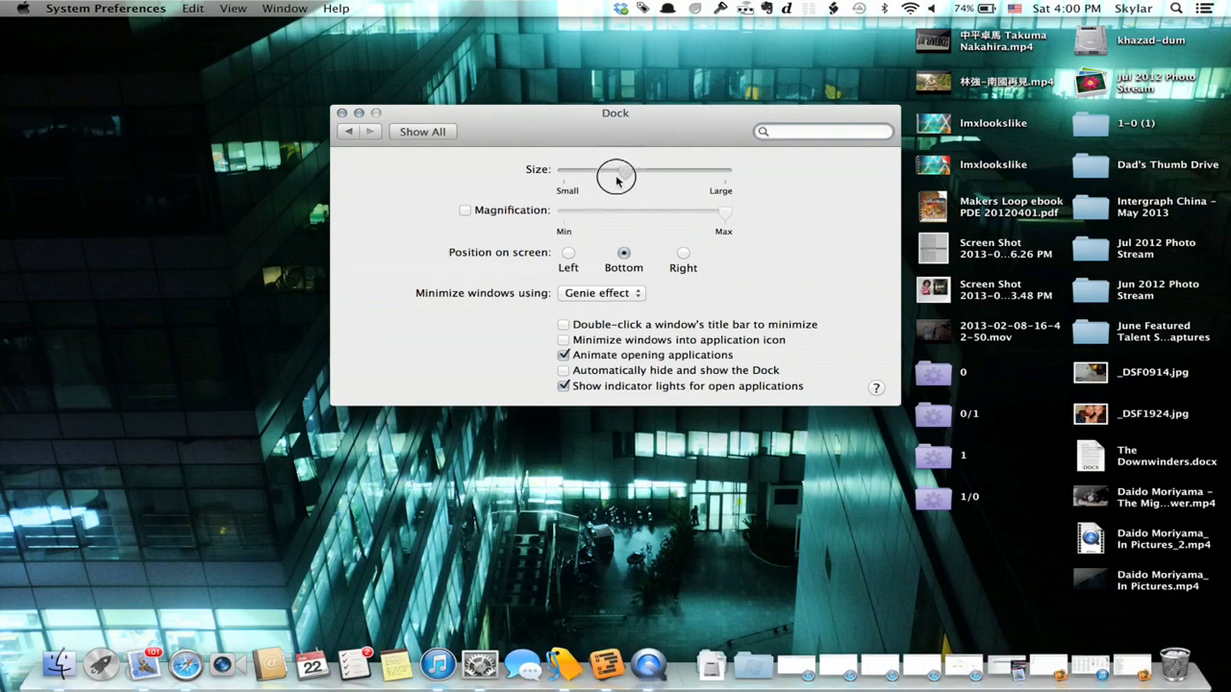
{"action": "left_click_drag", "start_coordinate": [615, 177], "coordinate": [596, 177]}
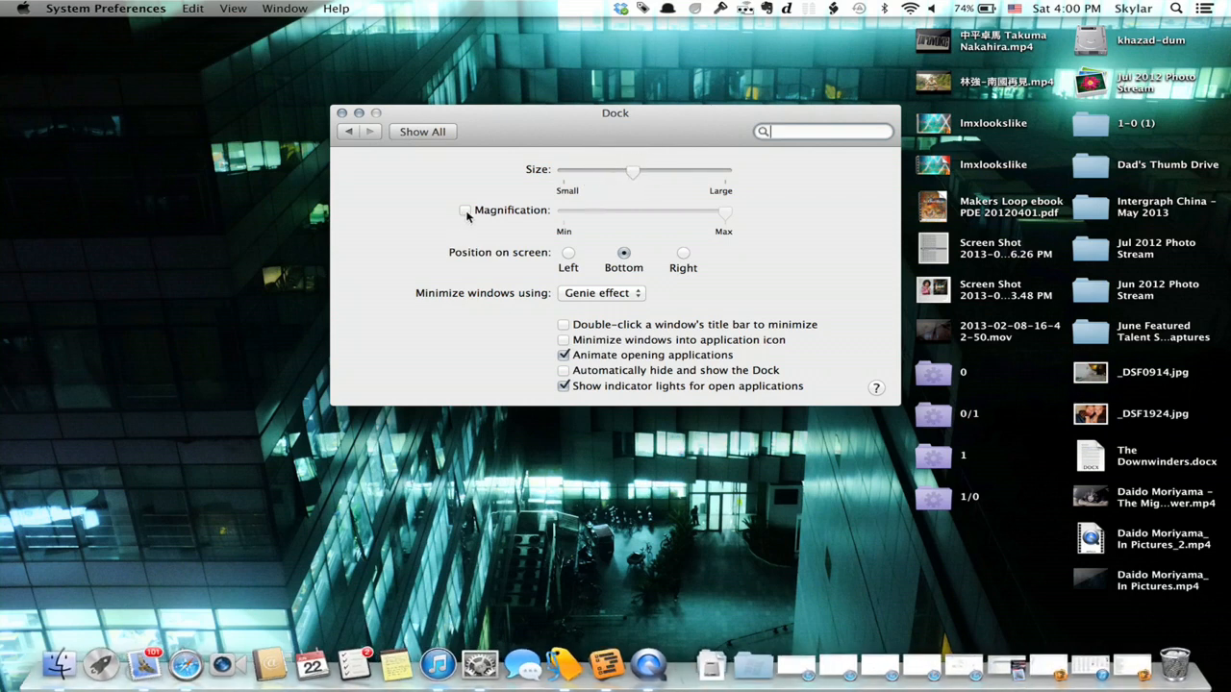
{"action": "left_click", "coordinate": [465, 210]}
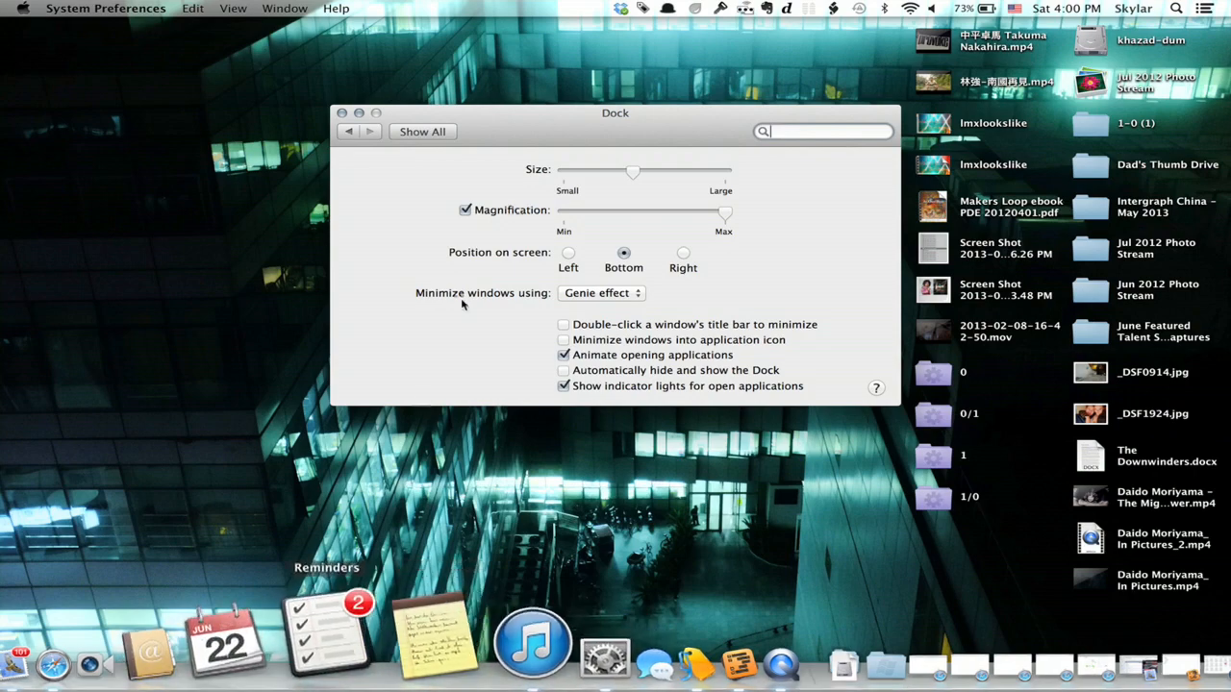
{"action": "left_click", "coordinate": [465, 210]}
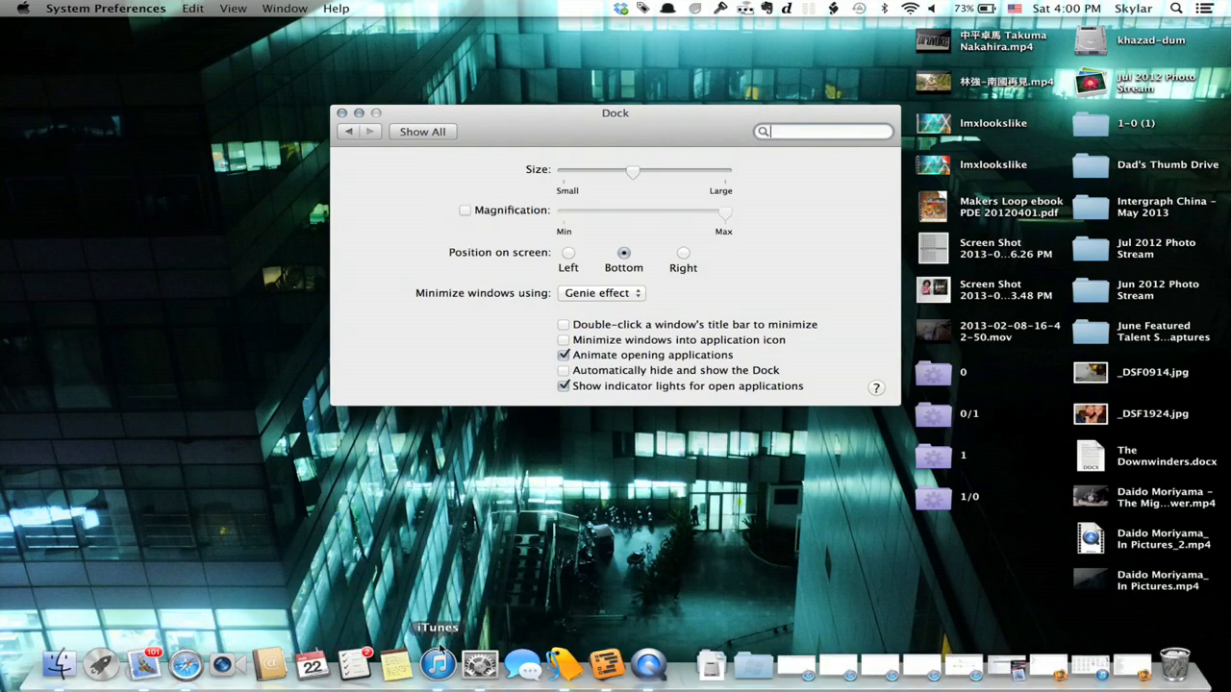
{"action": "mouse_move", "coordinate": [435, 664]}
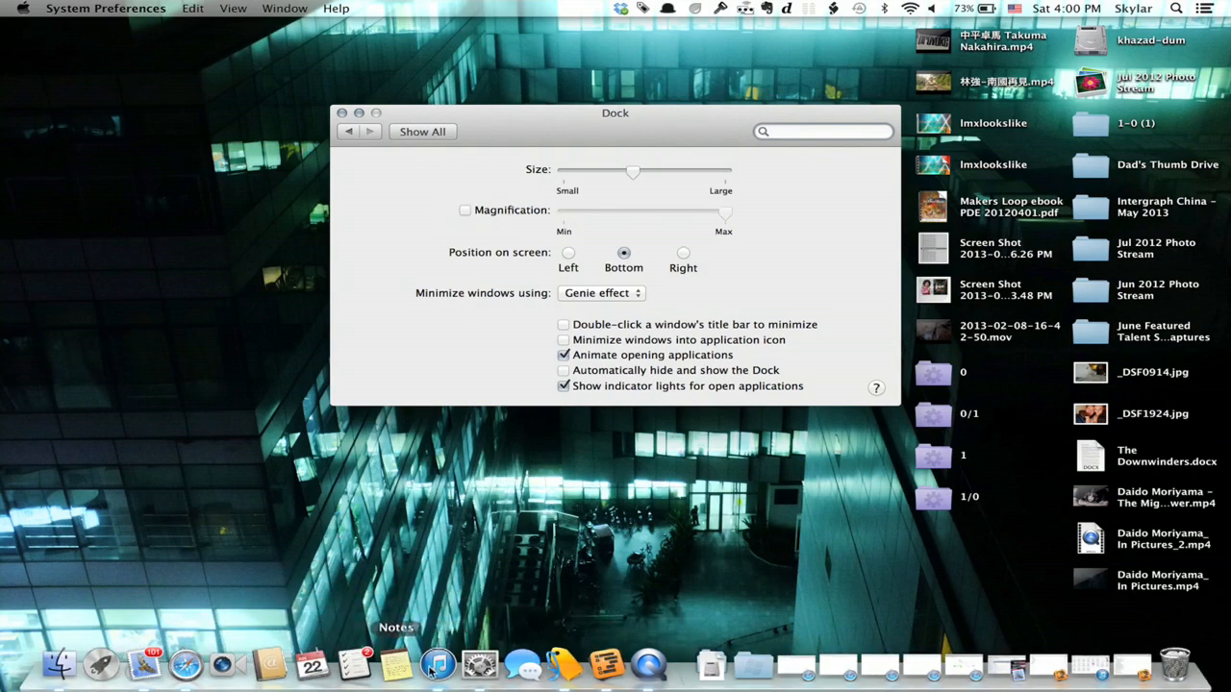
{"action": "mouse_move", "coordinate": [548, 394]}
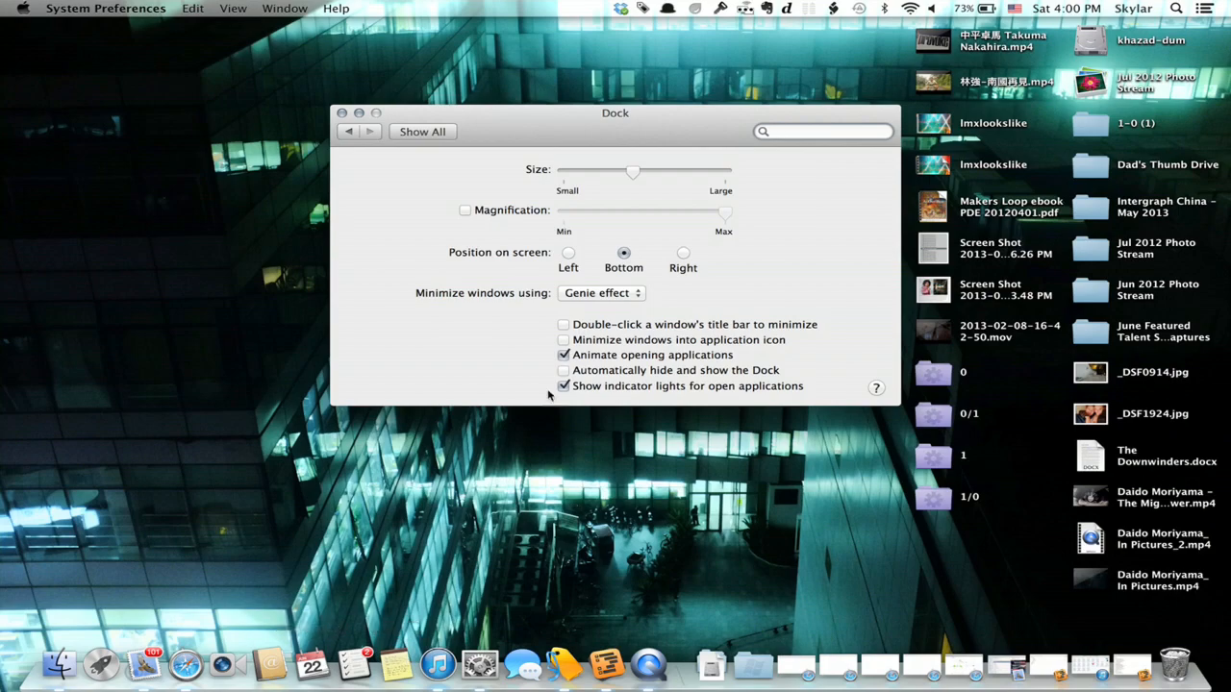